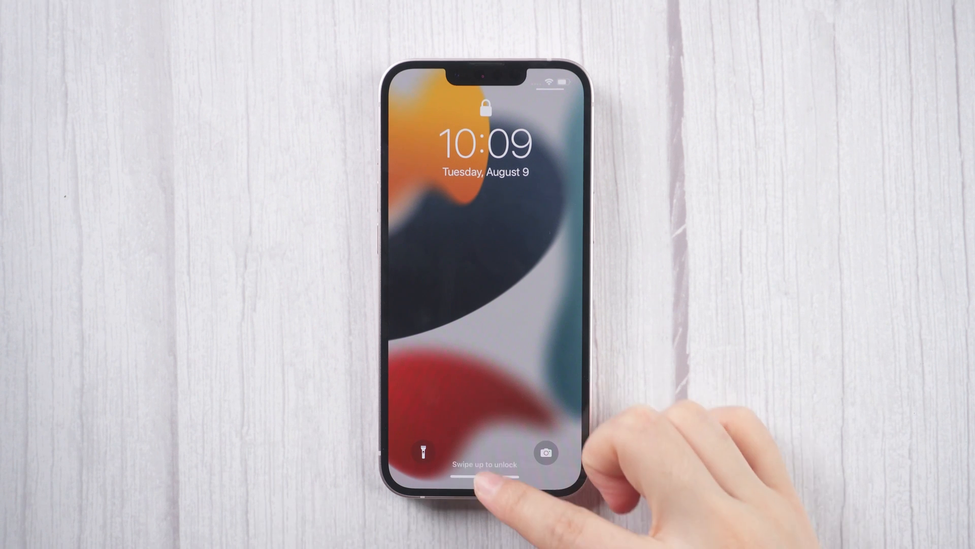
Swipe up on the lock screen to reach passcode entry and trigger Security Lockout
left_click_drag(486, 472, 485, 249)
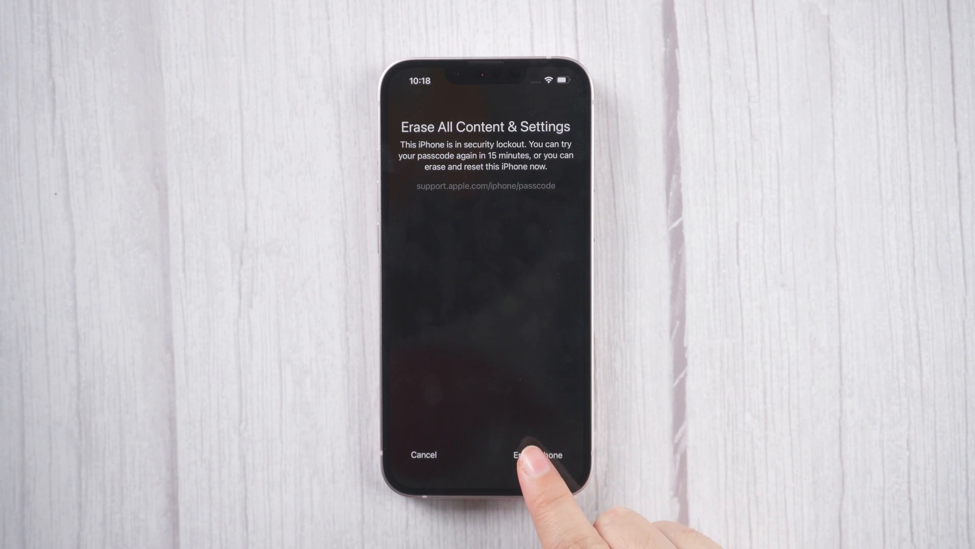
Erase the locked iPhone, then continue past the iMessage & FaceTime setup screen
left_click(536, 454)
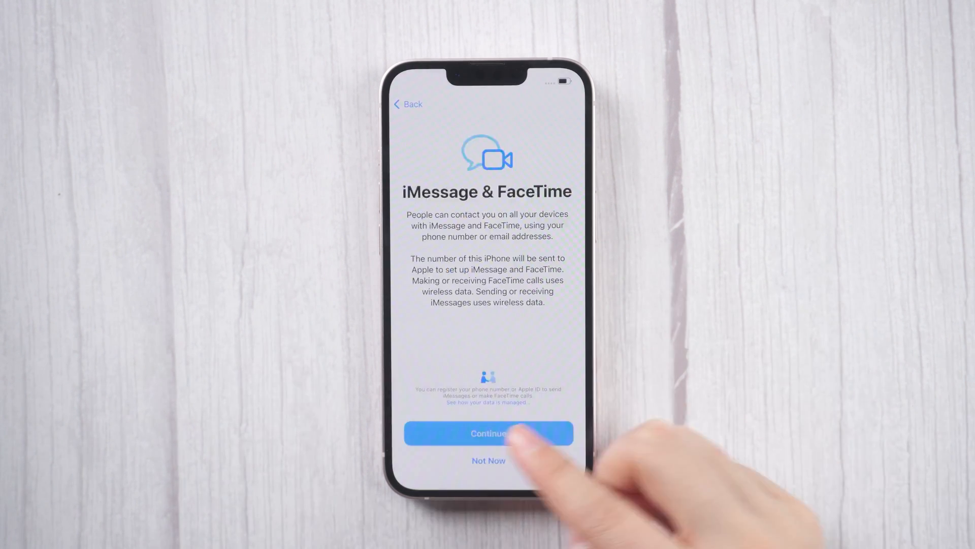
left_click(488, 432)
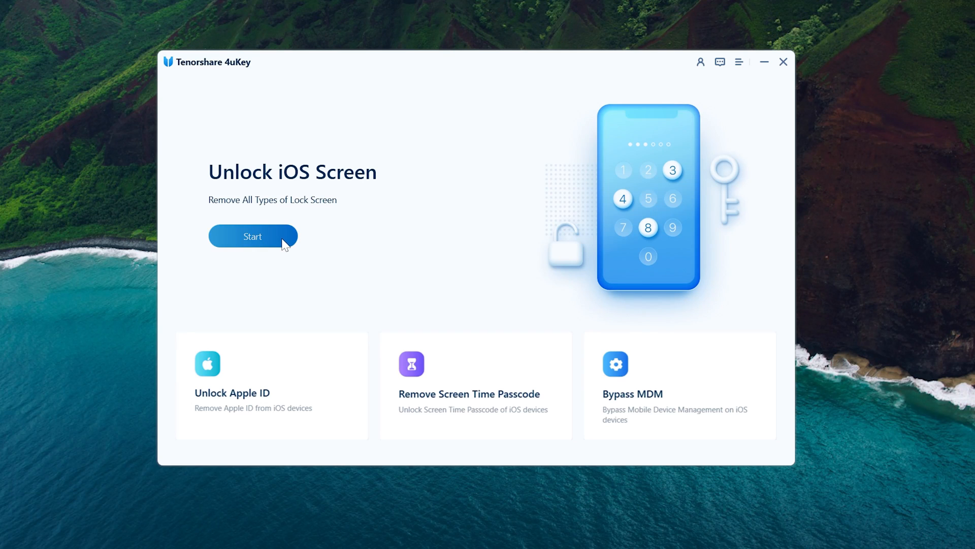
Start Unlock iOS Screen to reach the Recovery mode instructions
left_click(252, 236)
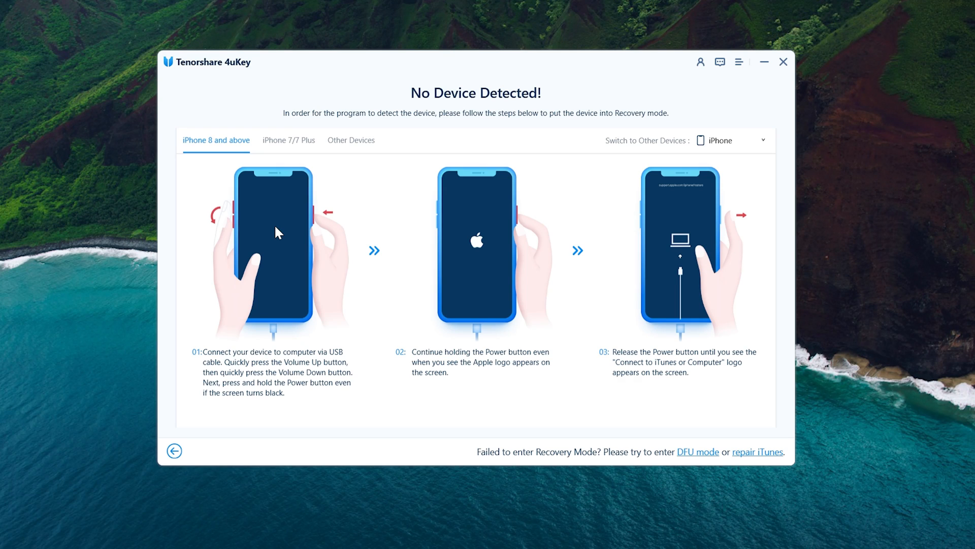
mouse_move(517, 137)
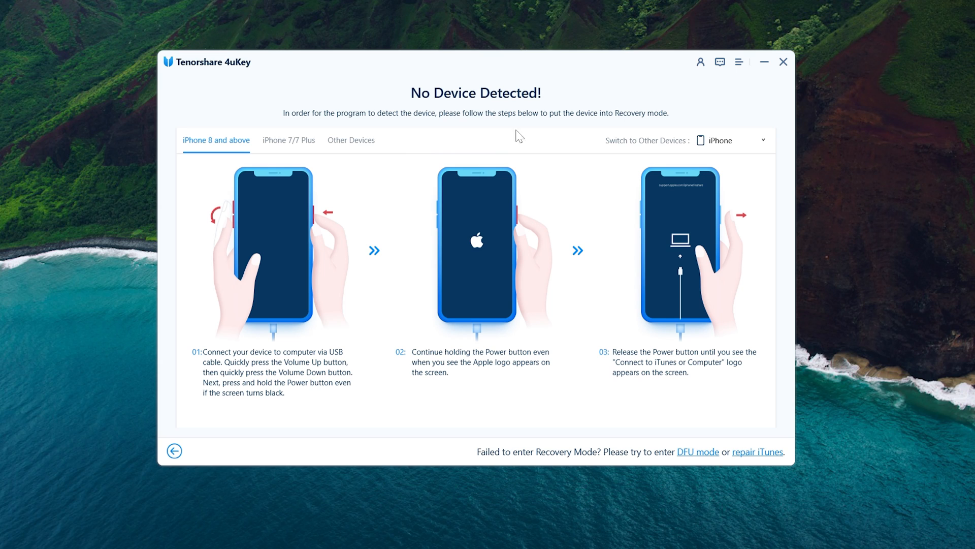
Proceed to Download the Matching Firmware for the detected iPhone 13 on iOS 15.6
left_click(730, 140)
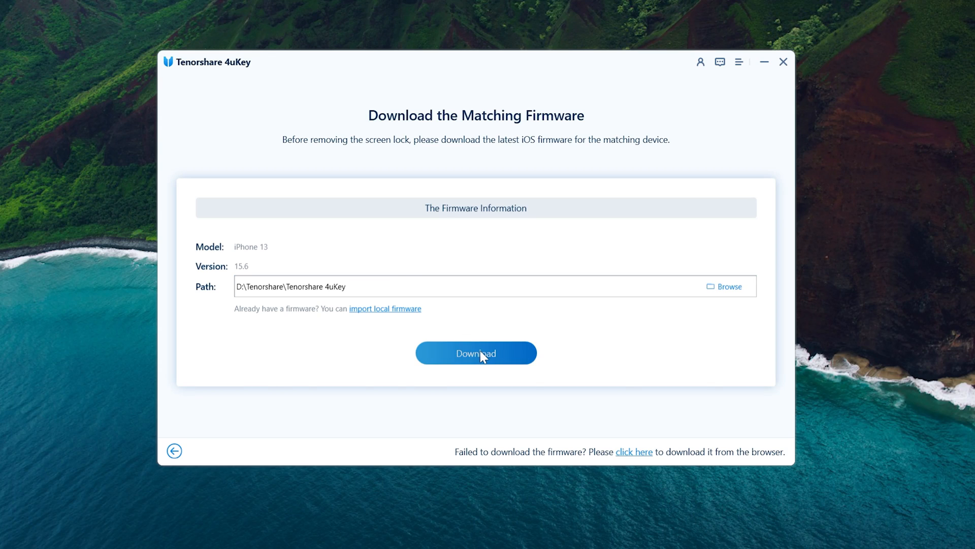
Download the iOS 15.6 firmware and start removing the screen lock
left_click(476, 354)
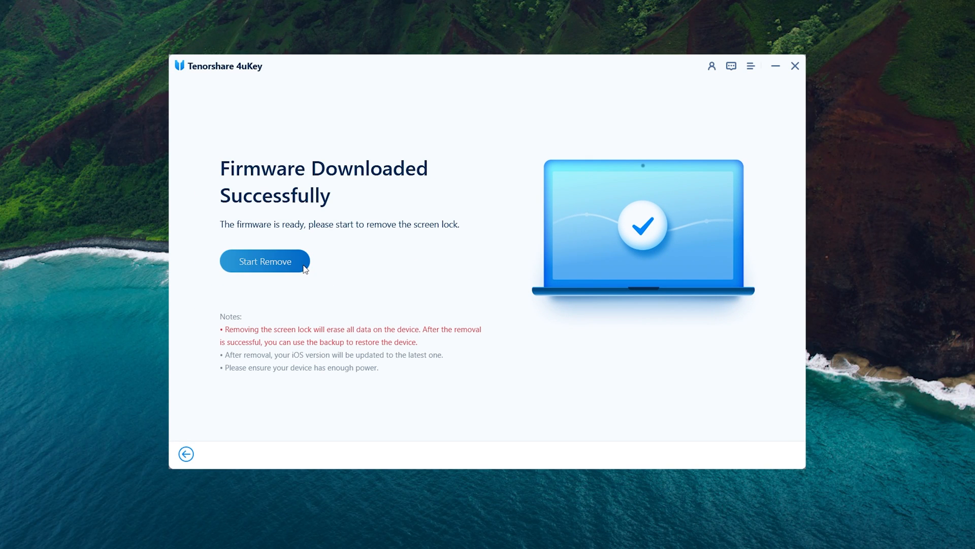
left_click(264, 260)
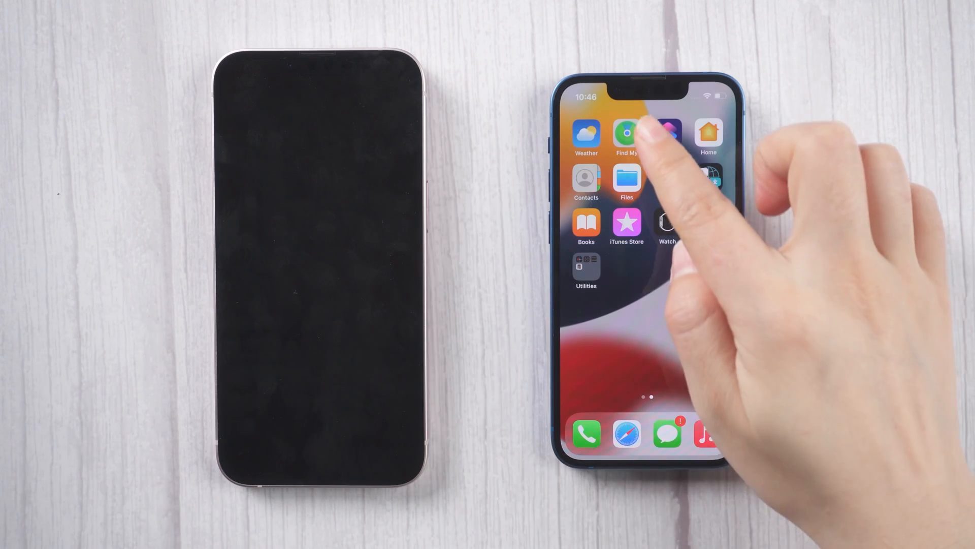
From Find My on the second phone, erase the locked iPhone and confirm
left_click(626, 134)
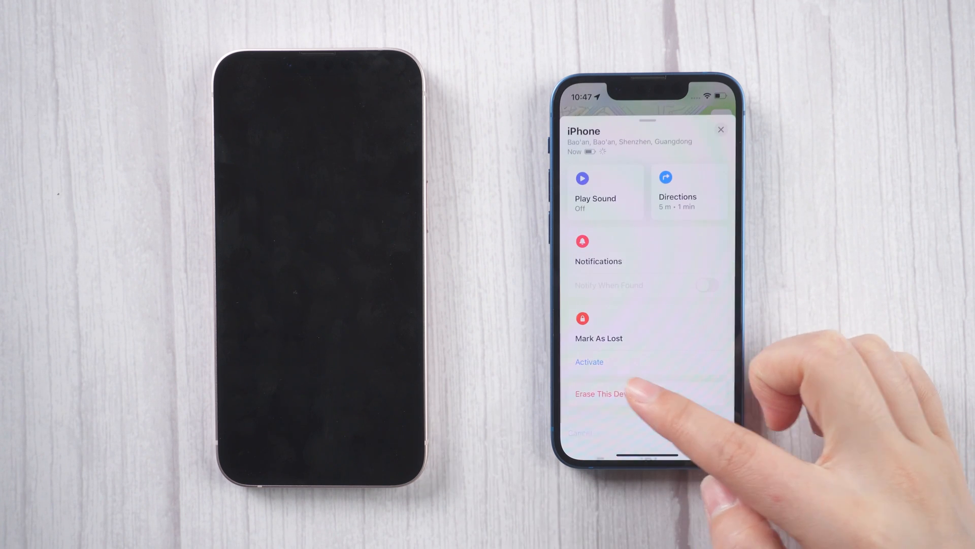
left_click(599, 394)
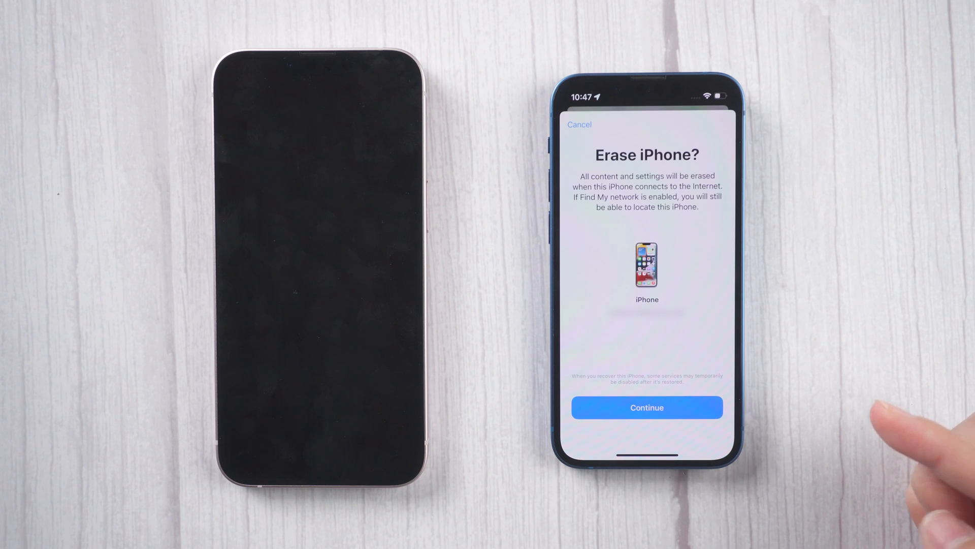
left_click(647, 407)
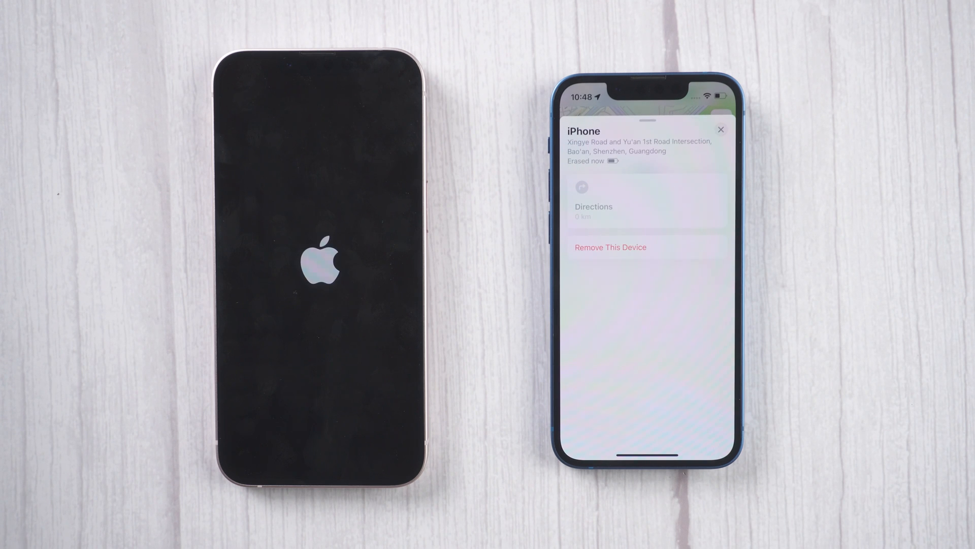
Swipe past Welcome to iPhone to reach the unlocked home screen
left_click(721, 128)
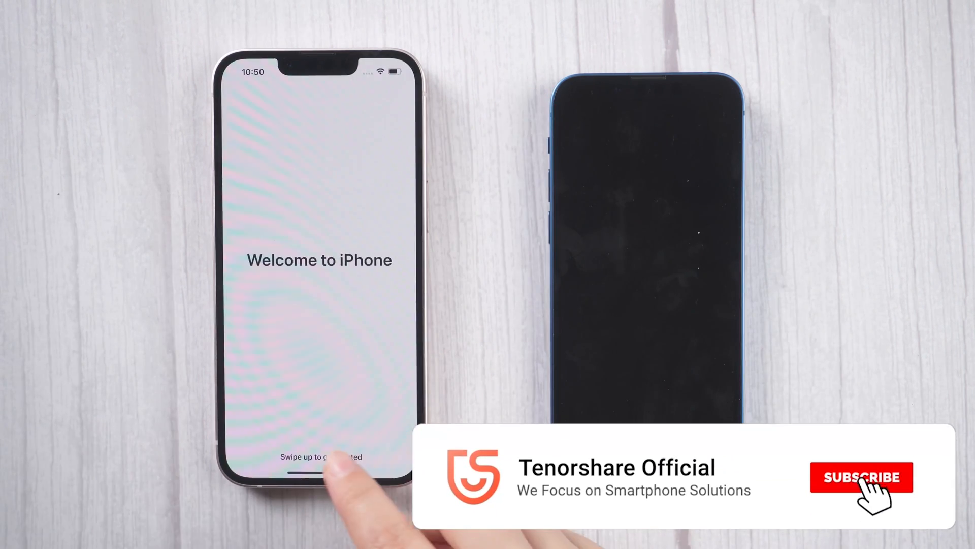
left_click_drag(318, 460, 318, 249)
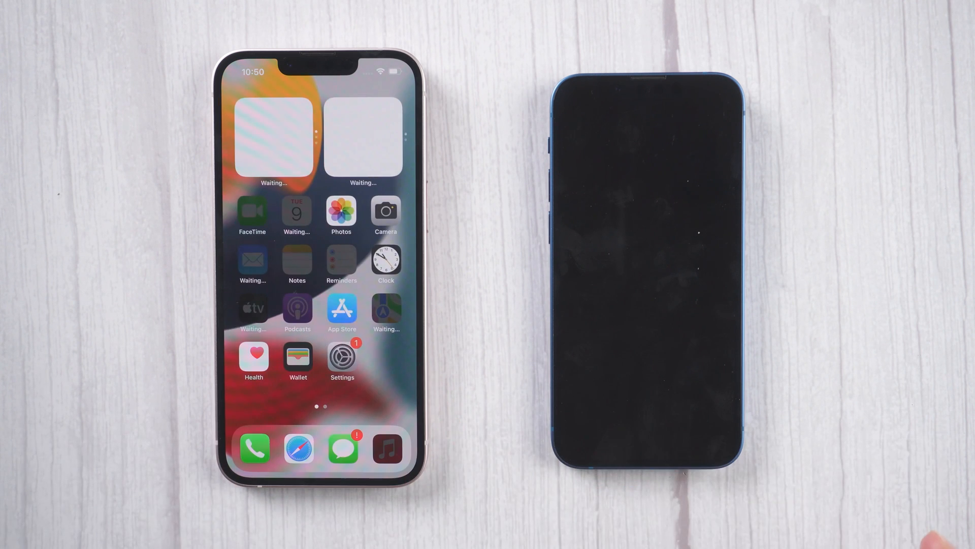